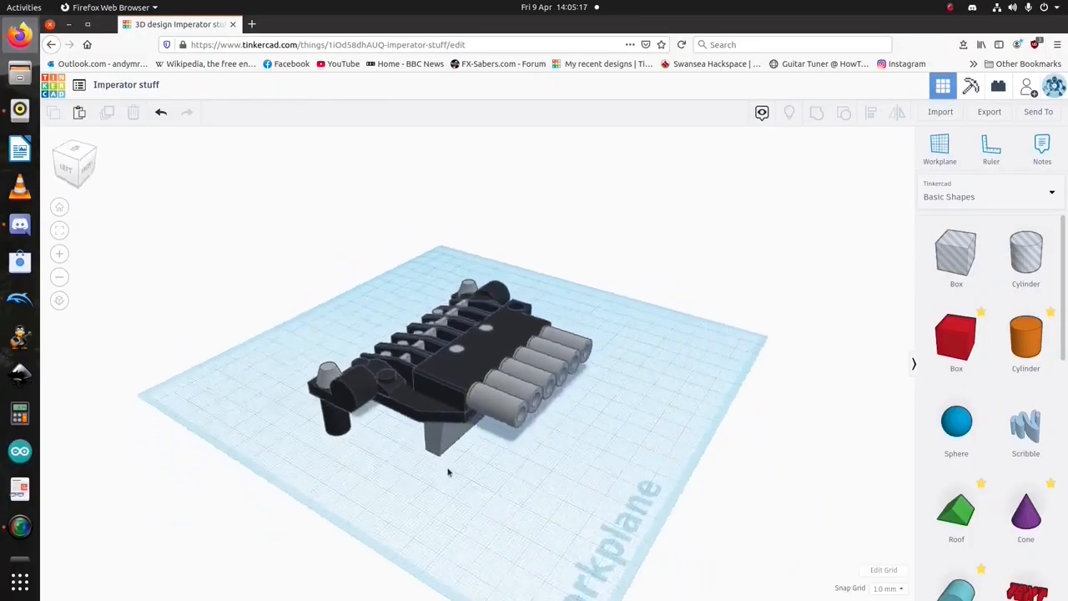
Orbit to the back, then slide the right post block outward to expose the pivot pin
{"action": "left_click_drag", "start_coordinate": [448, 473], "coordinate": [205, 483]}
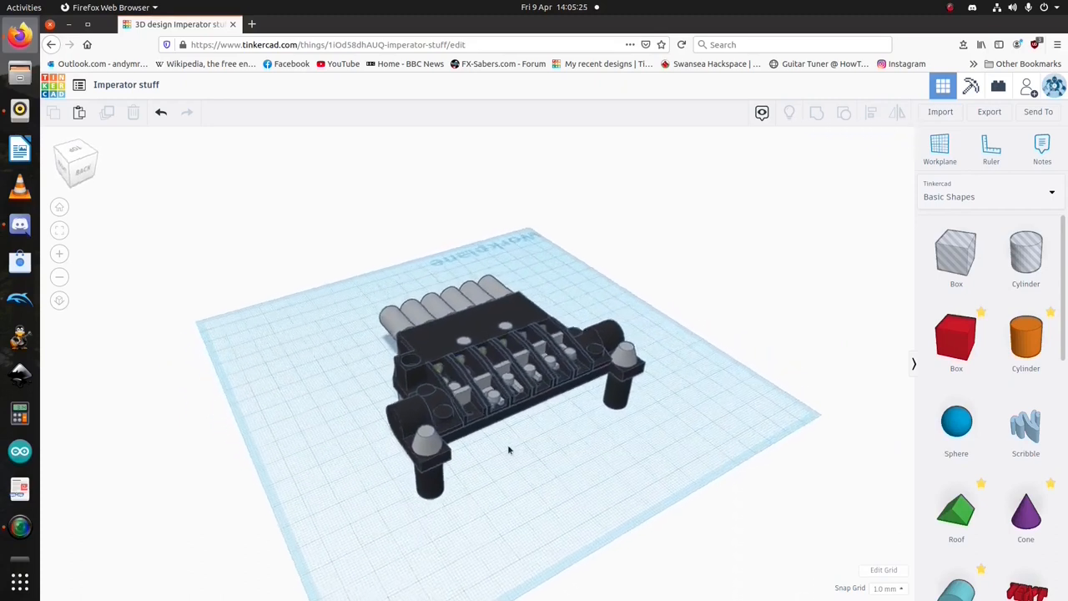
{"action": "left_click_drag", "start_coordinate": [509, 376], "coordinate": [379, 451]}
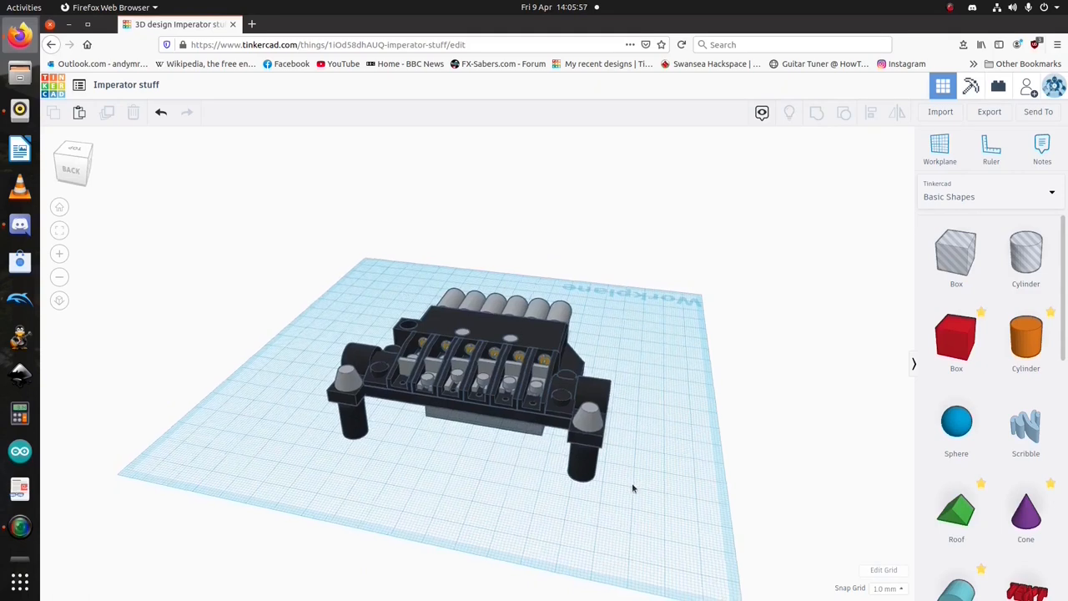
{"action": "left_click_drag", "start_coordinate": [633, 489], "coordinate": [599, 405]}
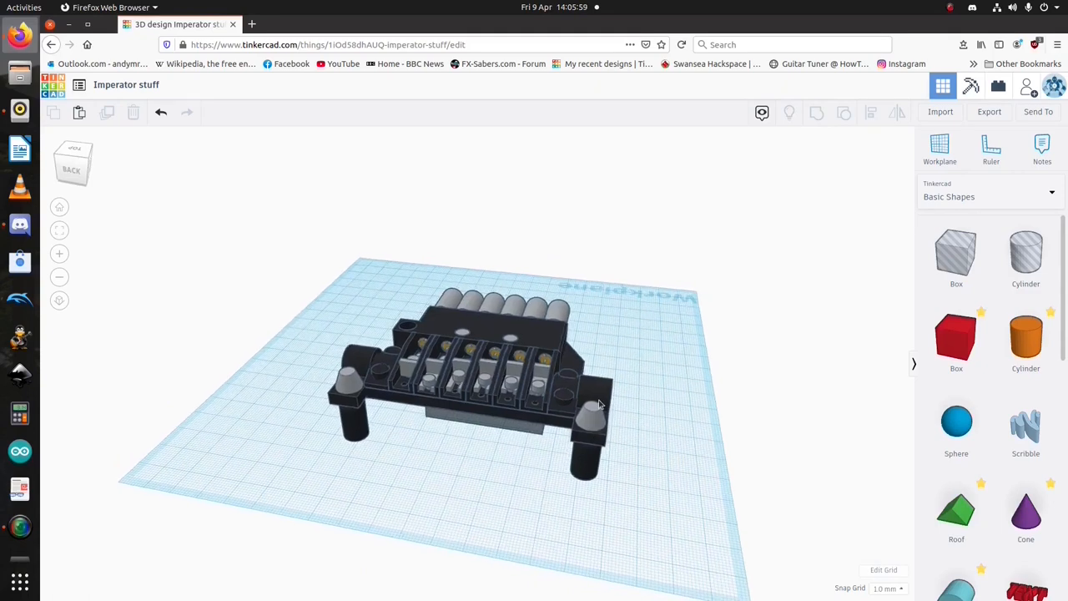
{"action": "left_click", "coordinate": [593, 434]}
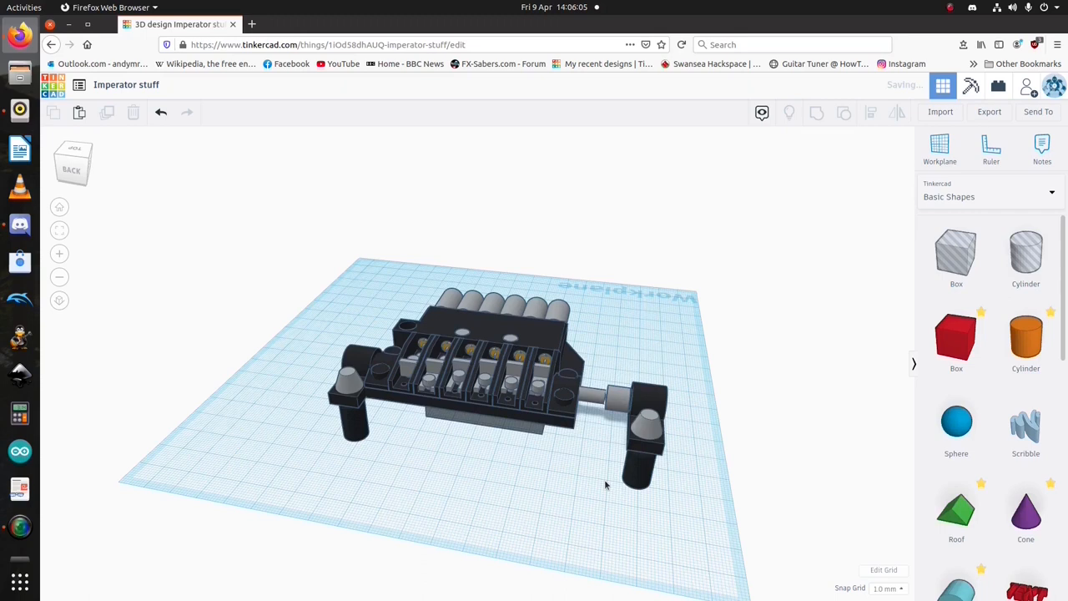
{"action": "mouse_move", "coordinate": [600, 476]}
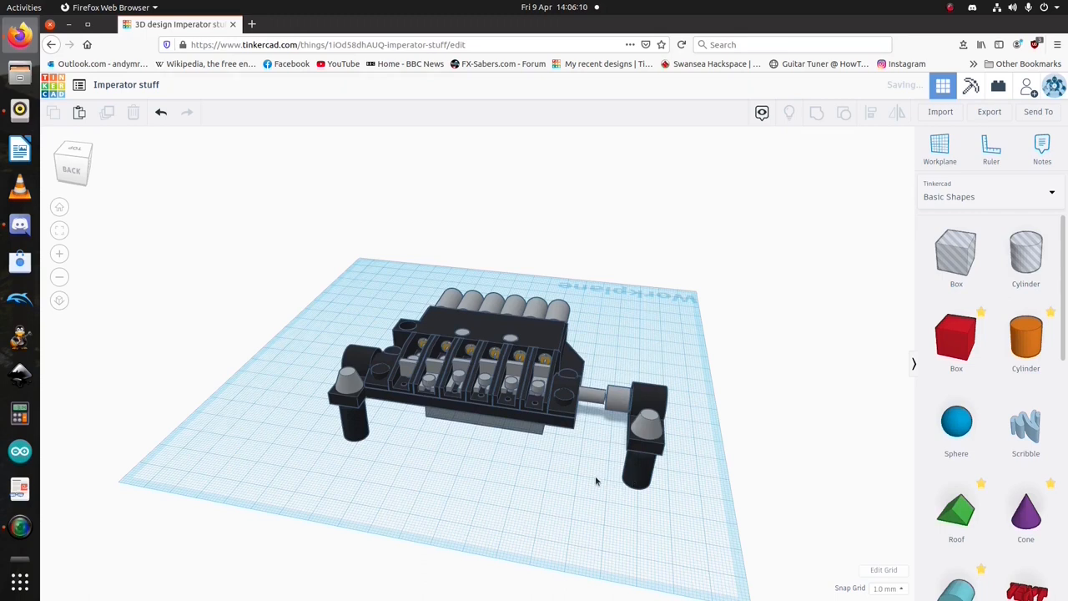
{"action": "mouse_move", "coordinate": [554, 471]}
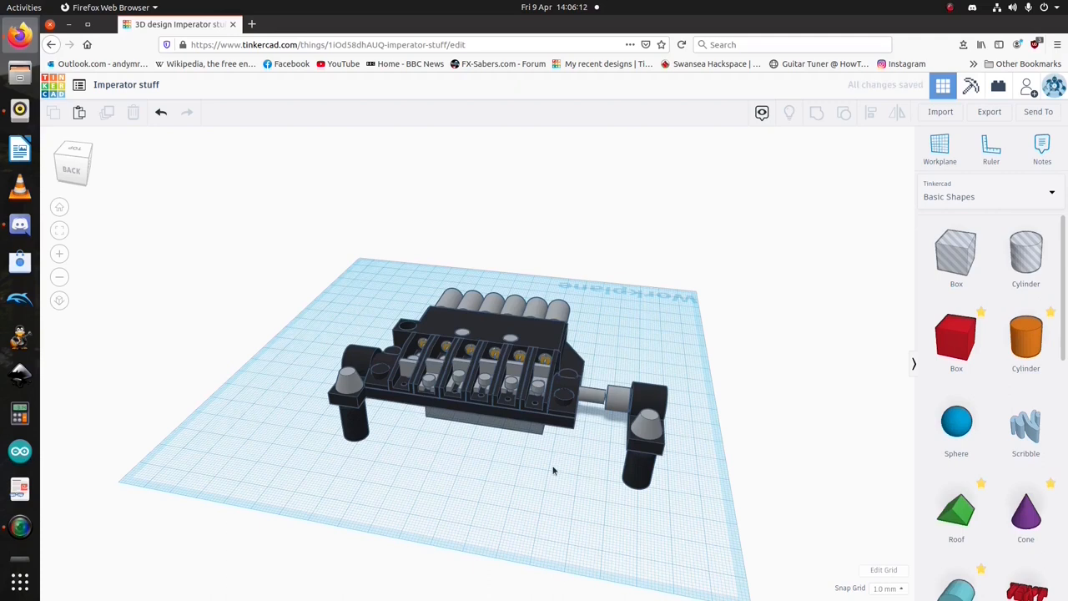
{"action": "mouse_move", "coordinate": [589, 459]}
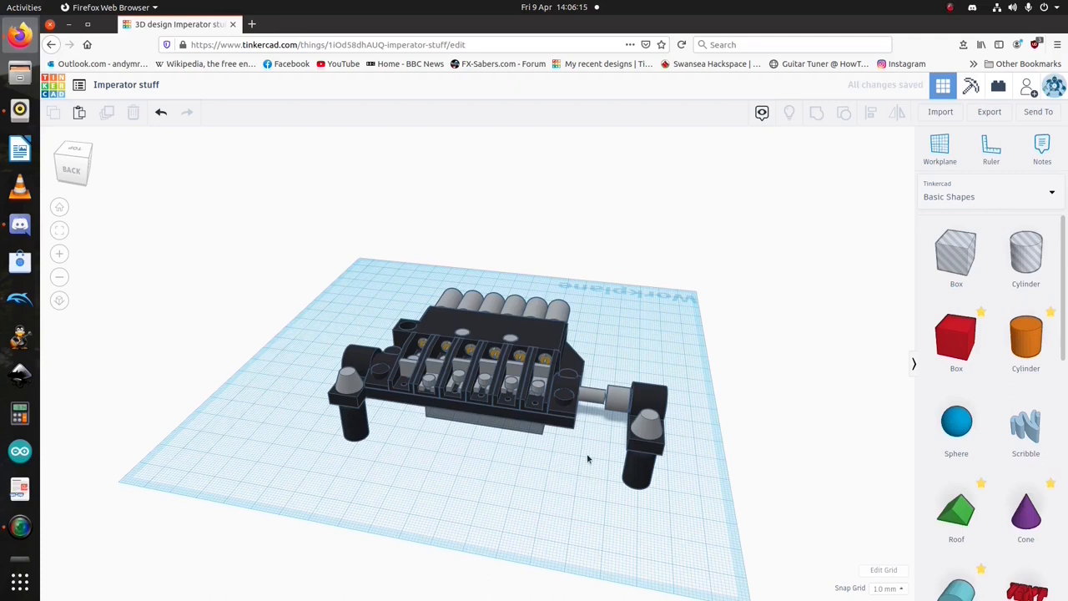
{"action": "mouse_move", "coordinate": [580, 456]}
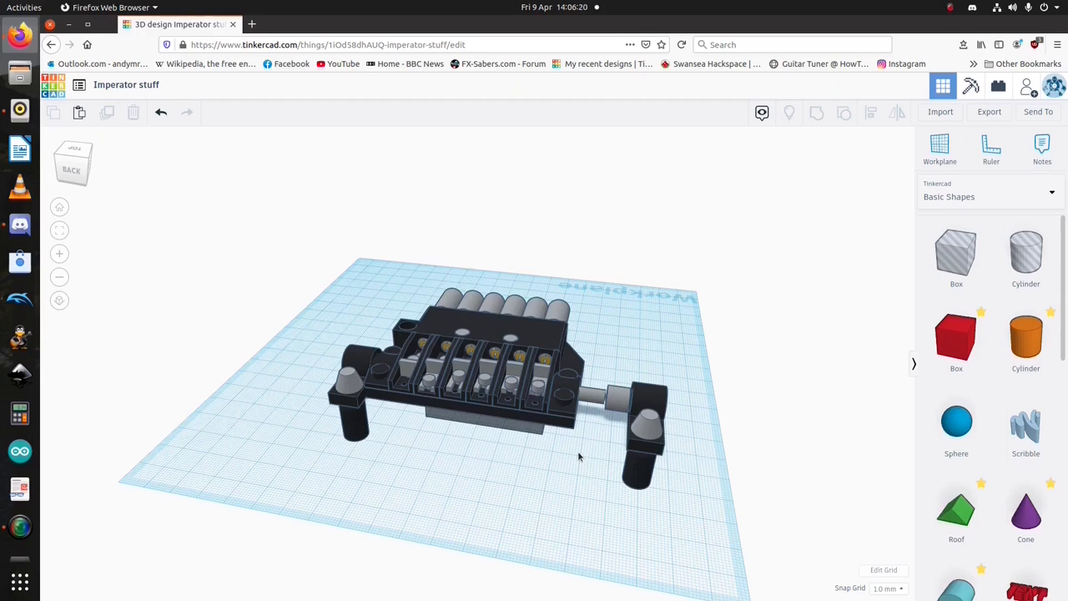
{"action": "mouse_move", "coordinate": [556, 447]}
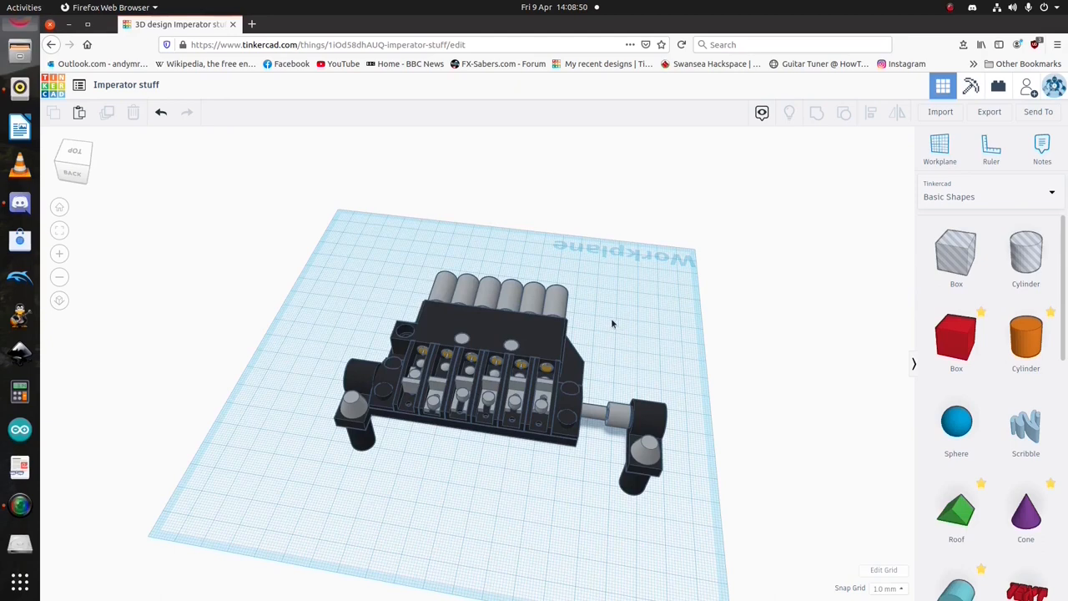
Pull one threaded tuner screw out of the row and stand it right of the bridge
{"action": "left_click", "coordinate": [597, 334]}
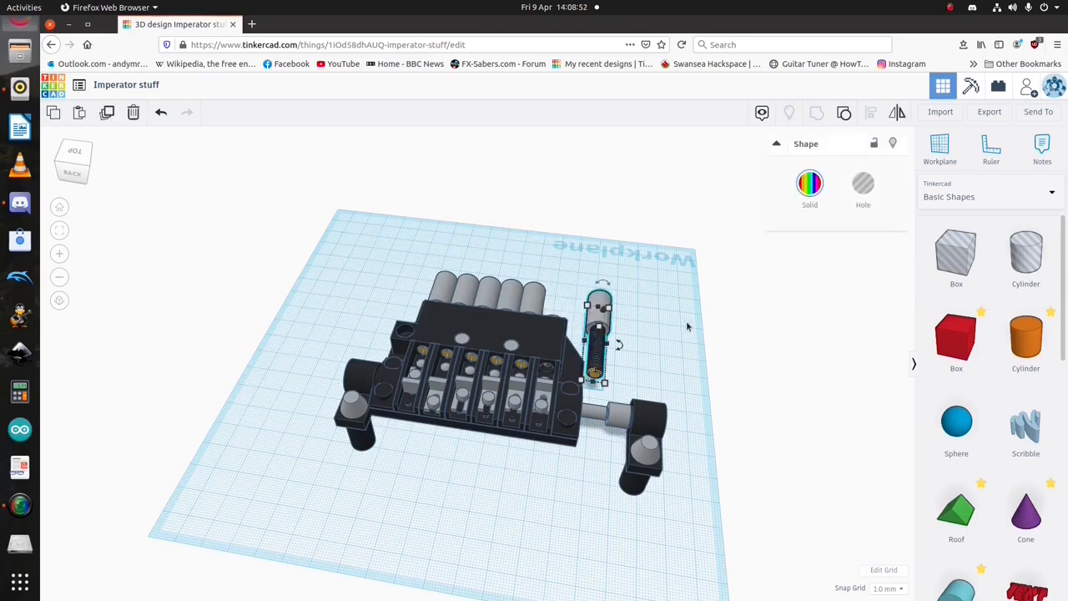
{"action": "left_click_drag", "start_coordinate": [597, 338], "coordinate": [622, 338]}
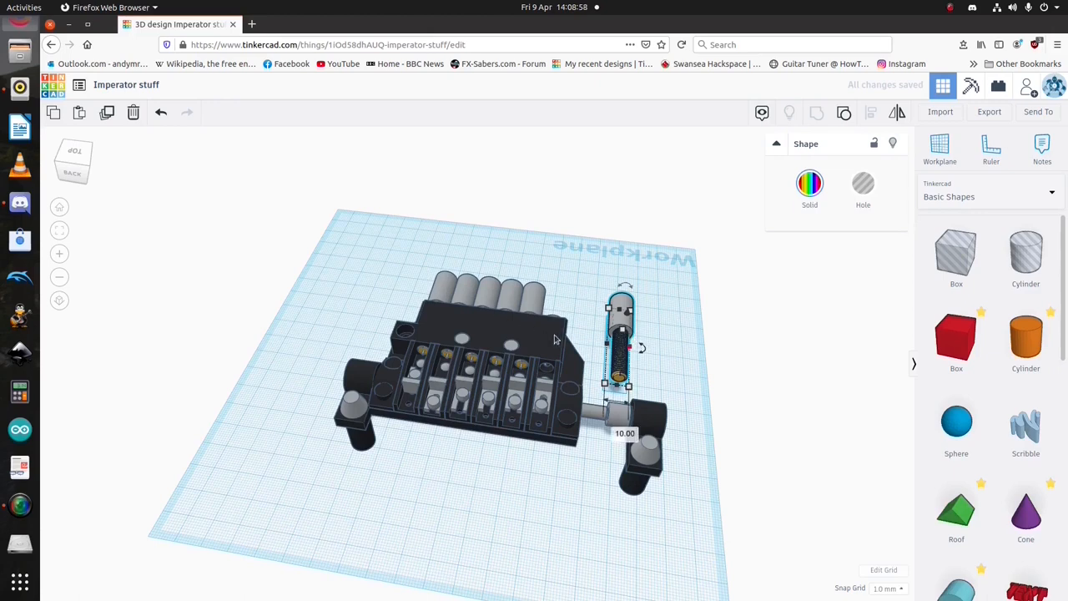
{"action": "left_click", "coordinate": [480, 327]}
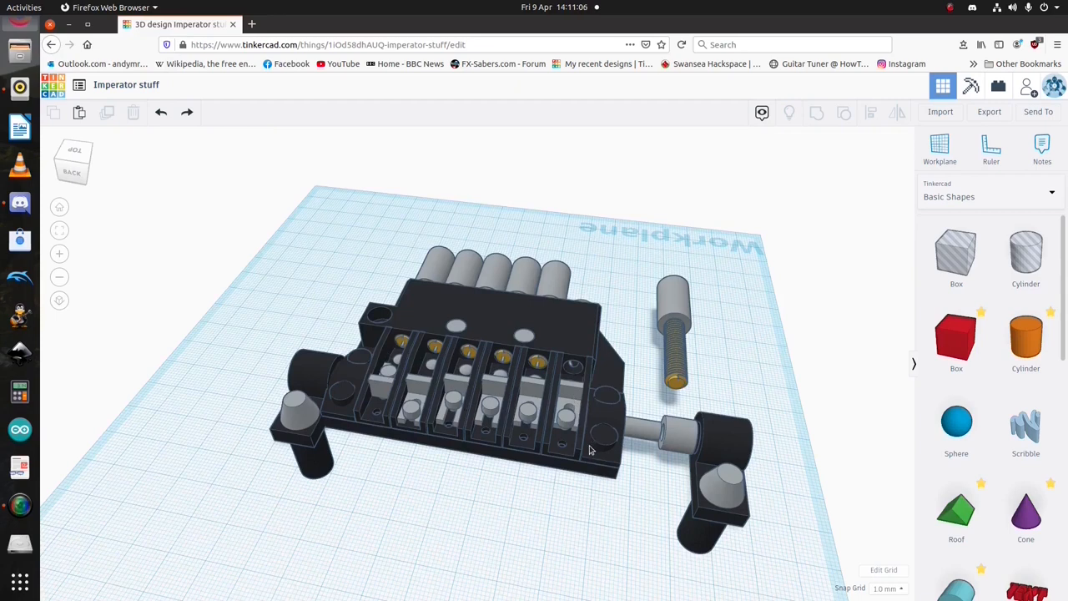
Select the small part sitting in the rightmost (sixth) saddle slot
{"action": "left_click", "coordinate": [567, 409]}
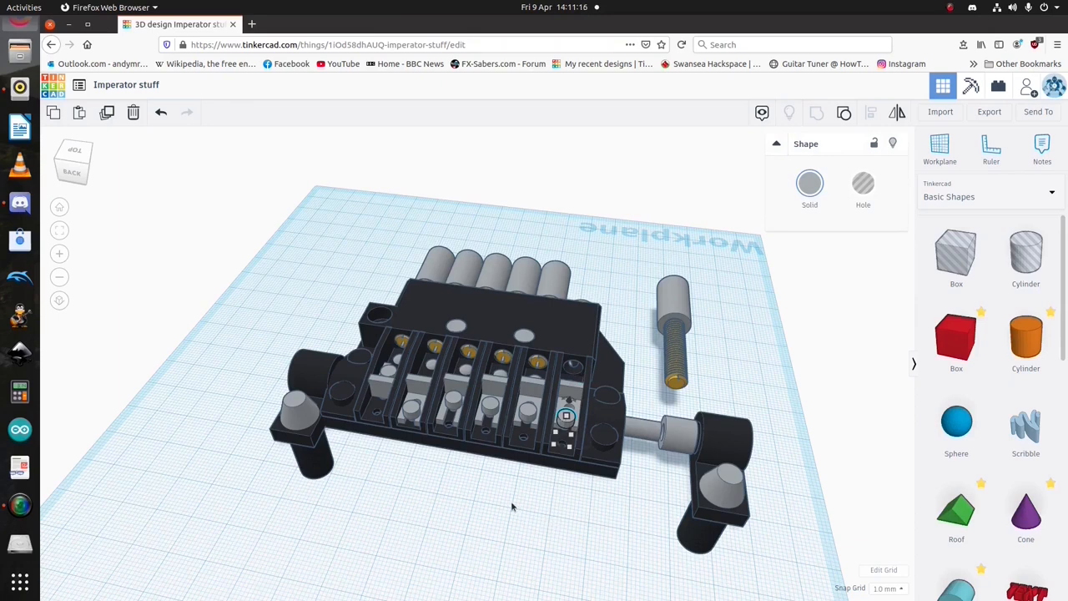
{"action": "mouse_move", "coordinate": [535, 468]}
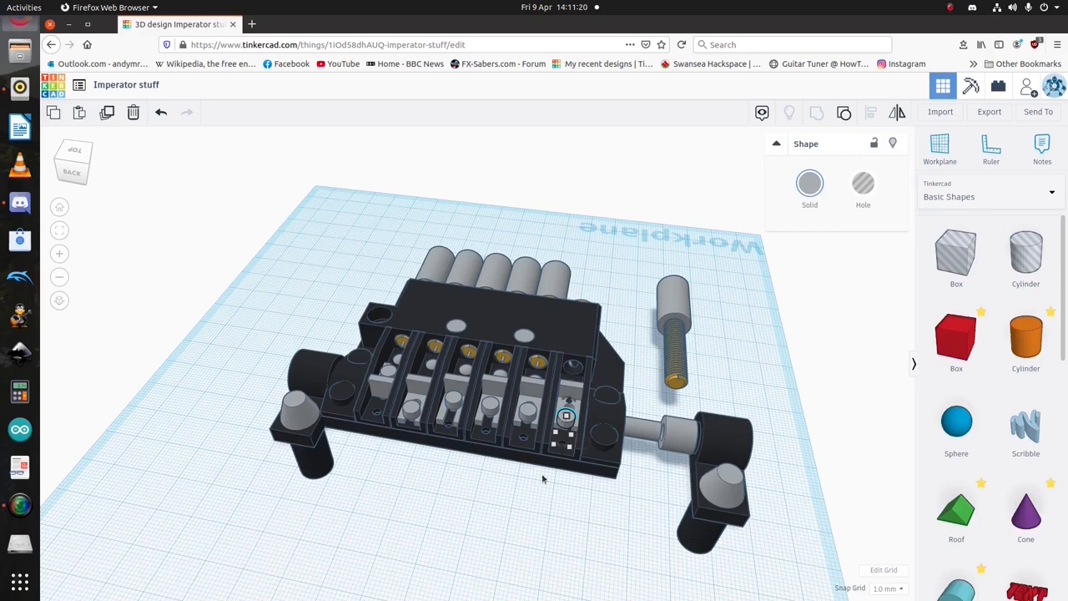
Orbit to a level front view and select the grey block under the bridge
{"action": "left_click_drag", "start_coordinate": [543, 478], "coordinate": [473, 439]}
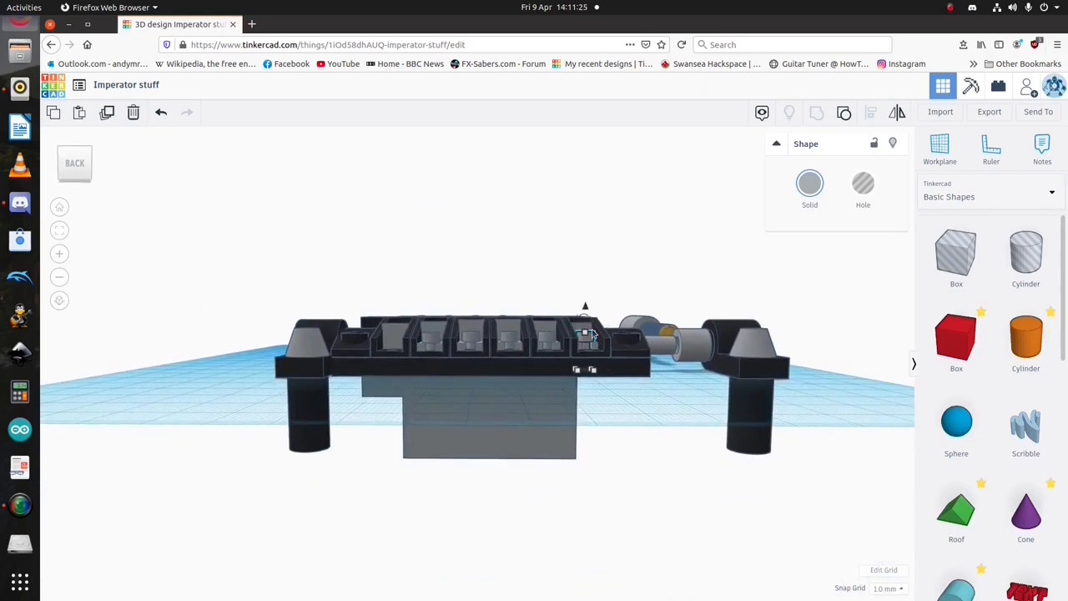
{"action": "mouse_move", "coordinate": [530, 471]}
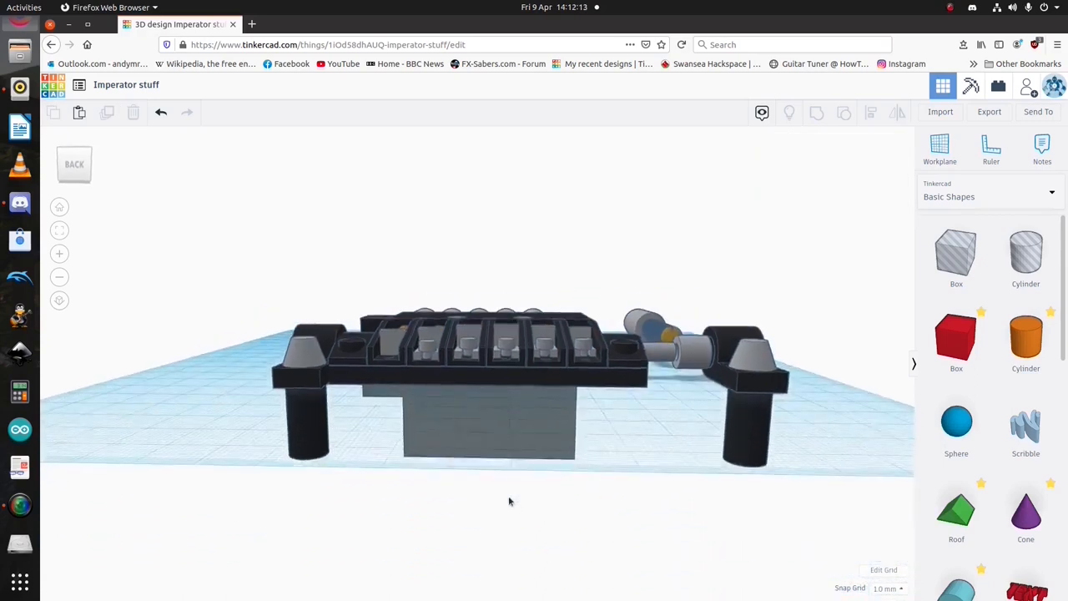
{"action": "left_click", "coordinate": [488, 417]}
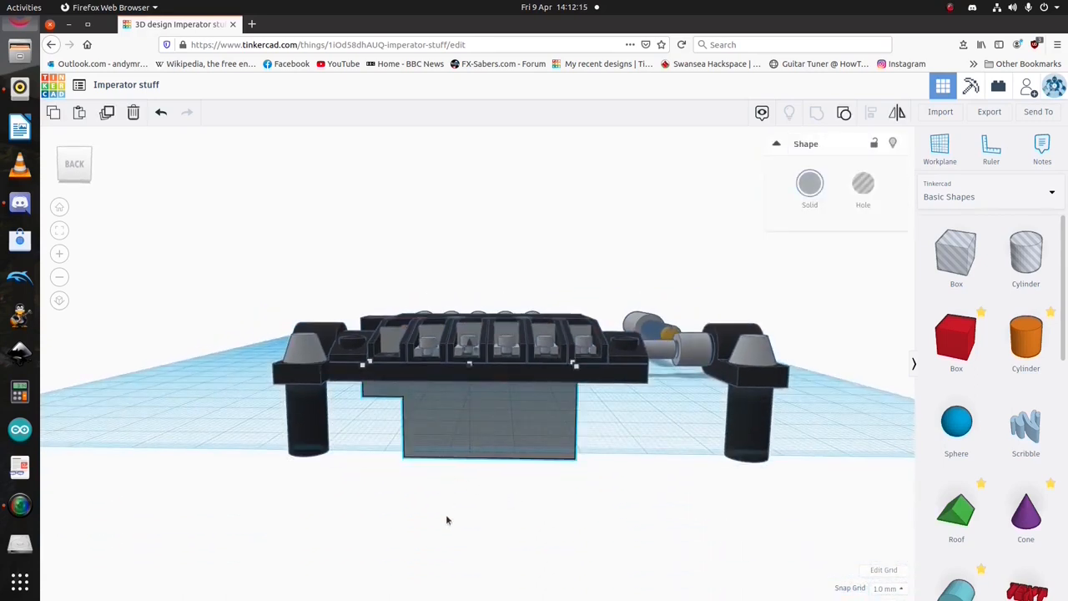